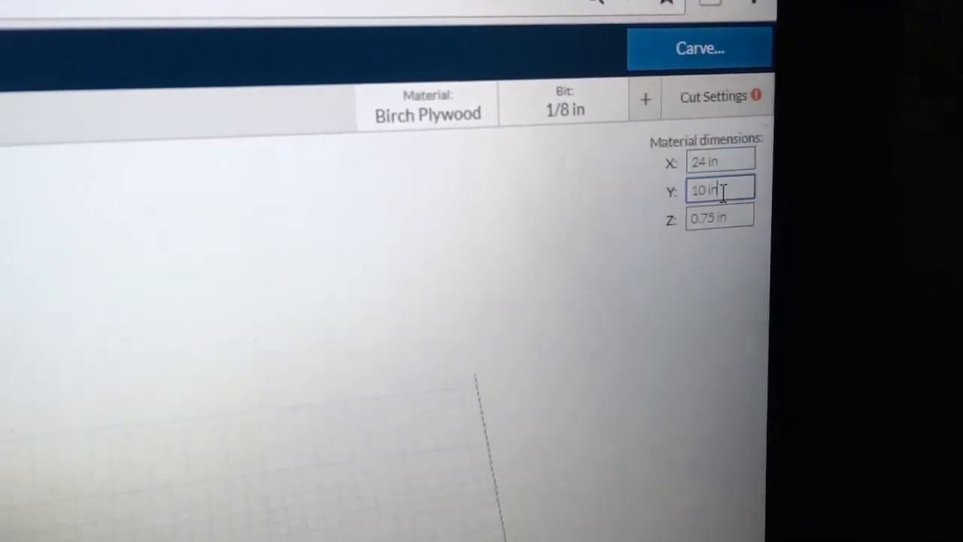
Change the material's Y dimension from 10 to 17 inches
text(17)
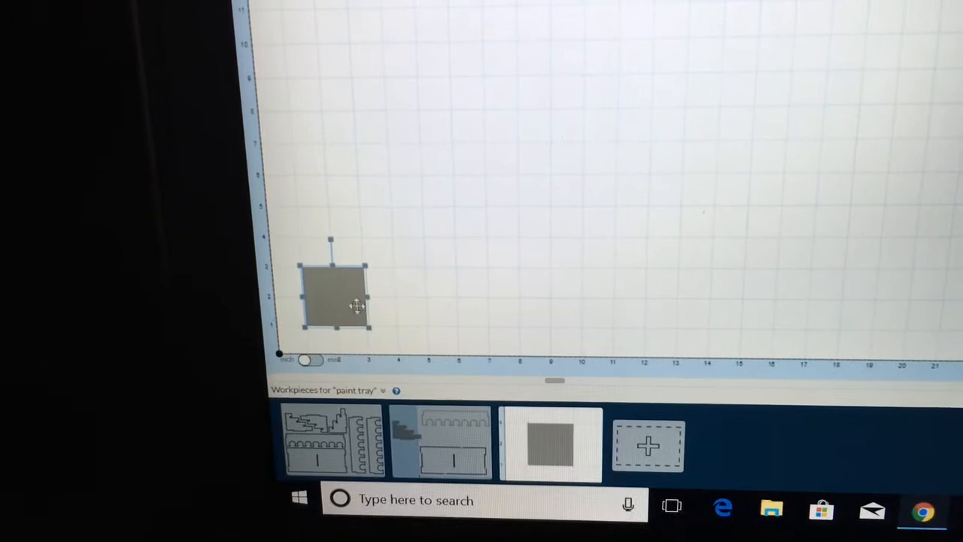
Move the square up onto the material and size it 13.75 by 4 inches
drag(334, 293, 489, 200)
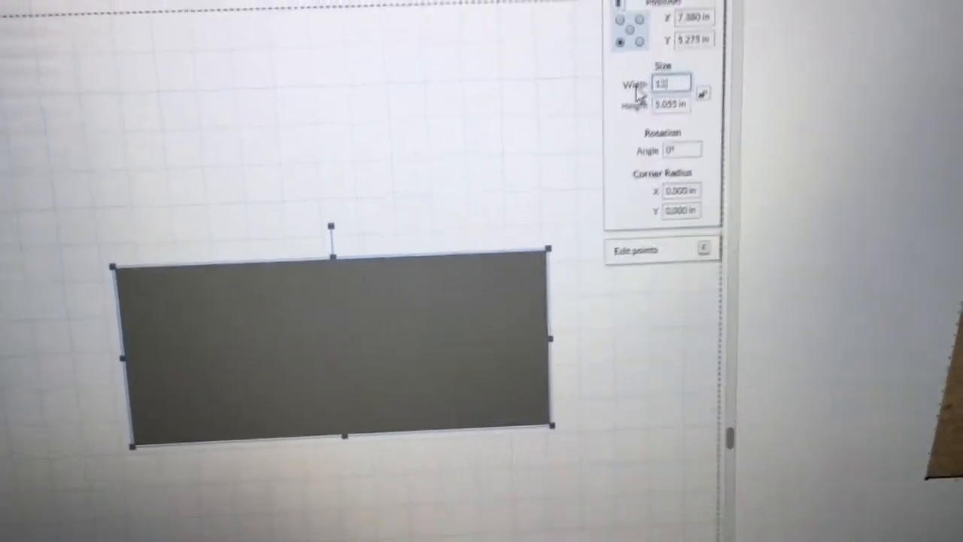
text(13.750 i)
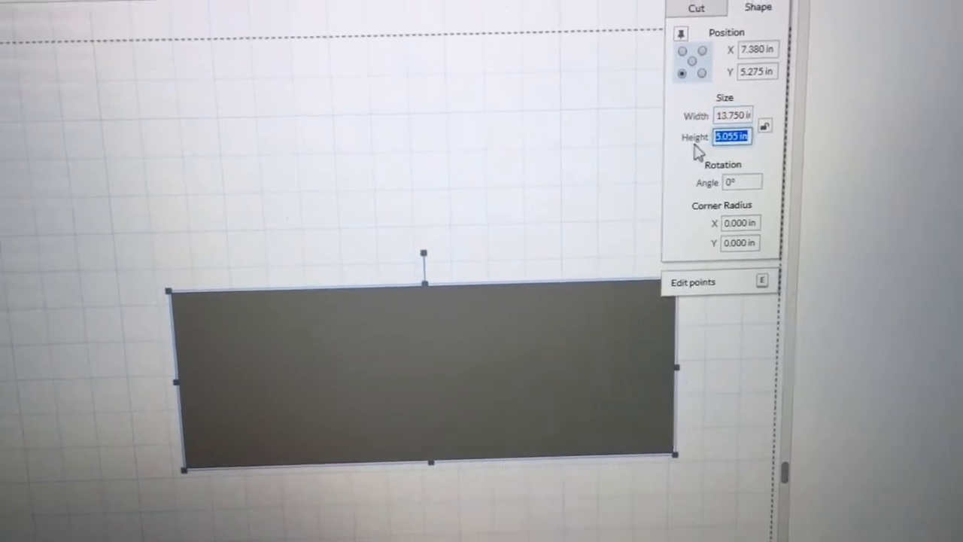
text(4.254)
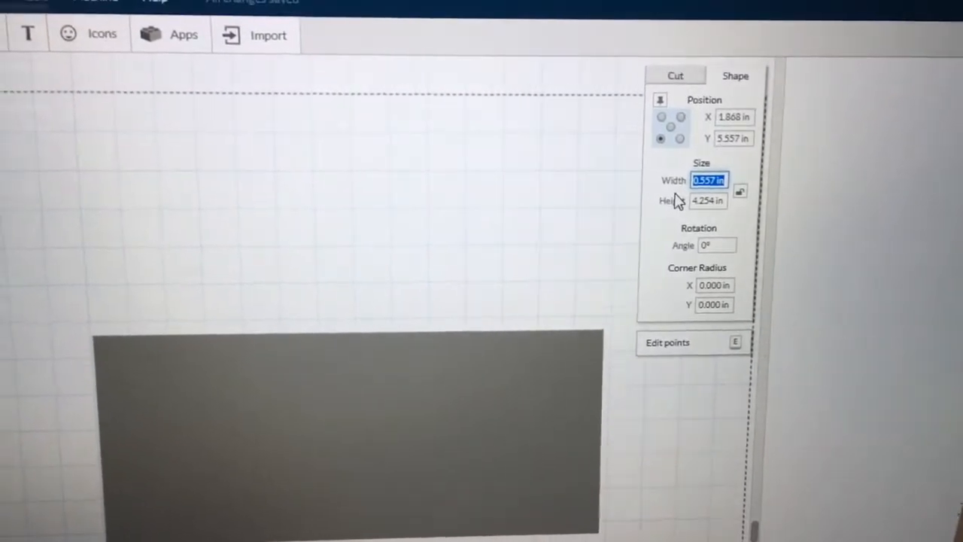
Enter 2 in the new narrow rectangle's Width field
text(2)
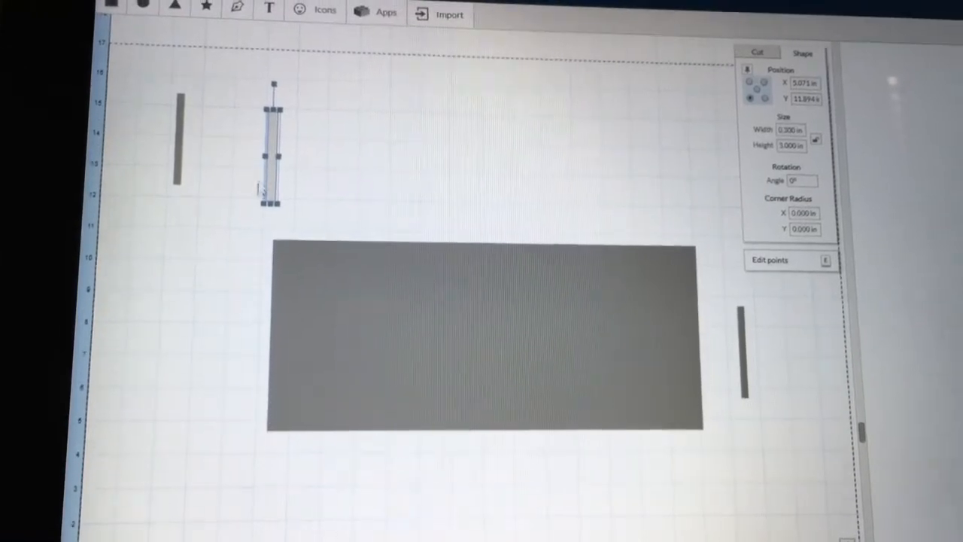
Drag a 0.3 by 3 inch strip down and line it up along the base's left edge
drag(273, 150, 273, 320)
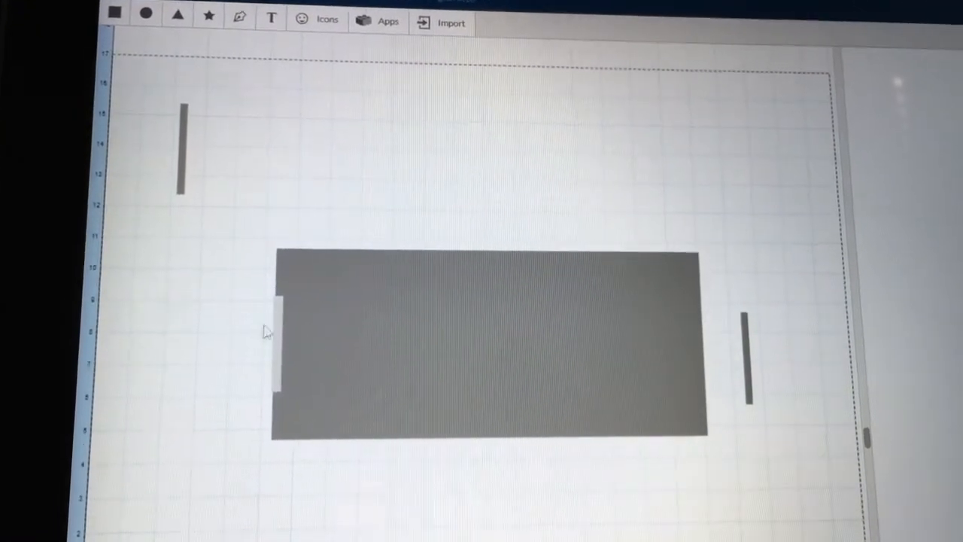
click(275, 346)
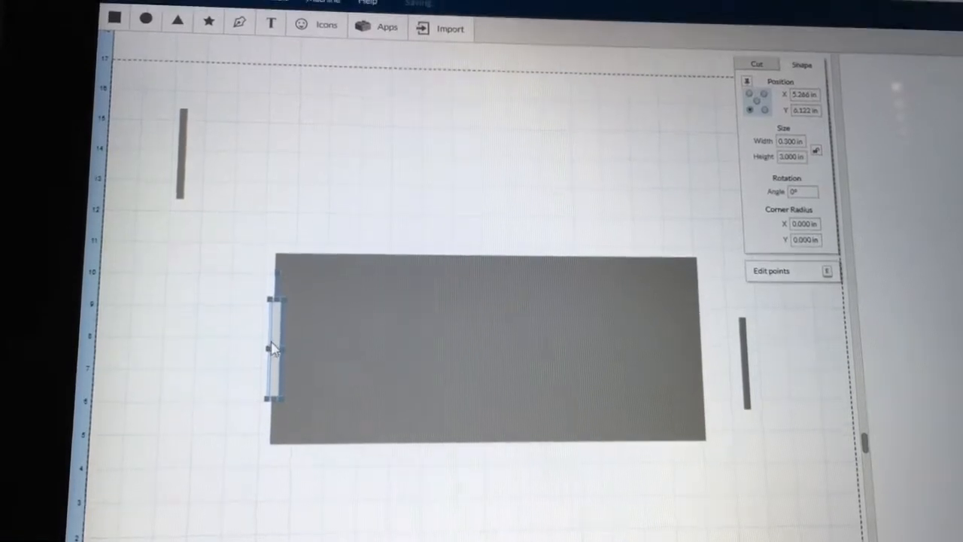
drag(275, 342, 241, 188)
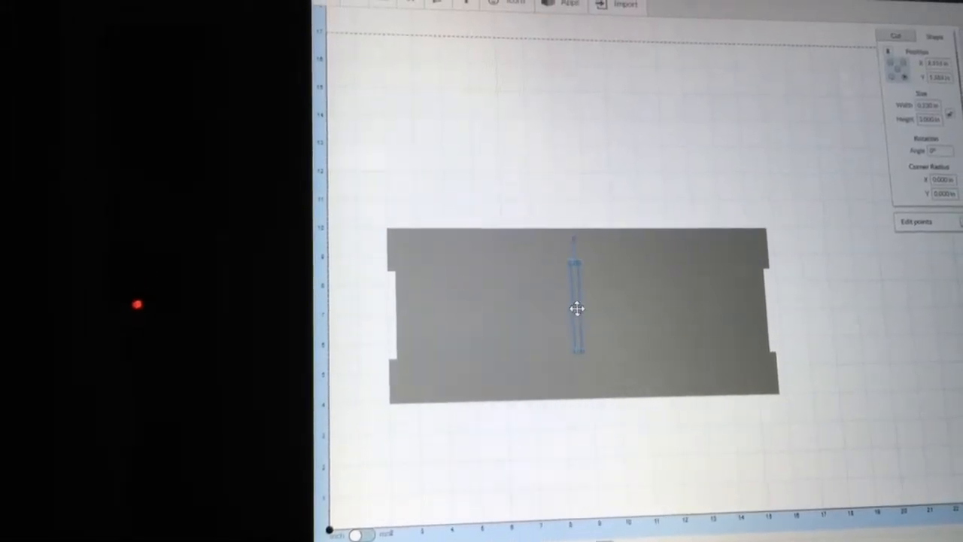
Move the middle strip above the tray base, apply an alignment tool, and nudge the base into place
drag(577, 293, 583, 146)
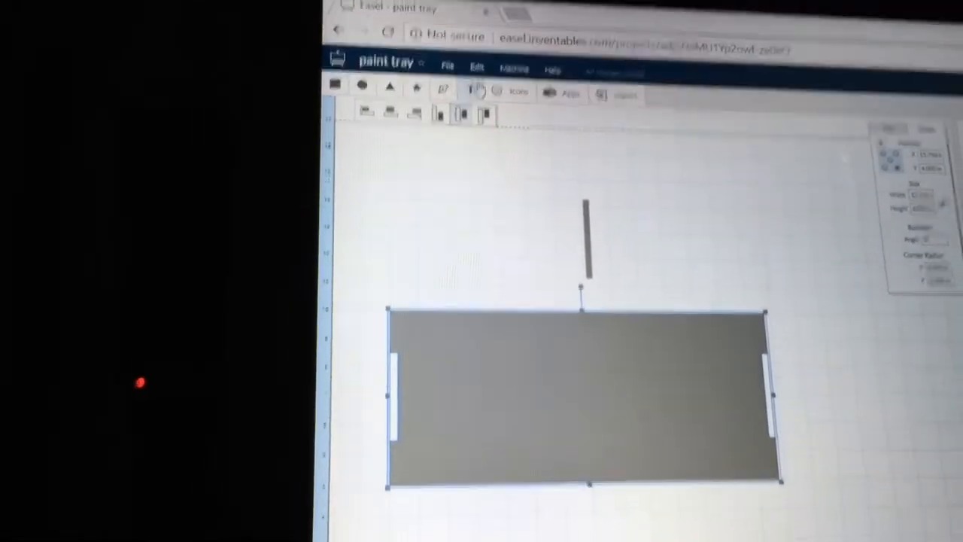
click(473, 77)
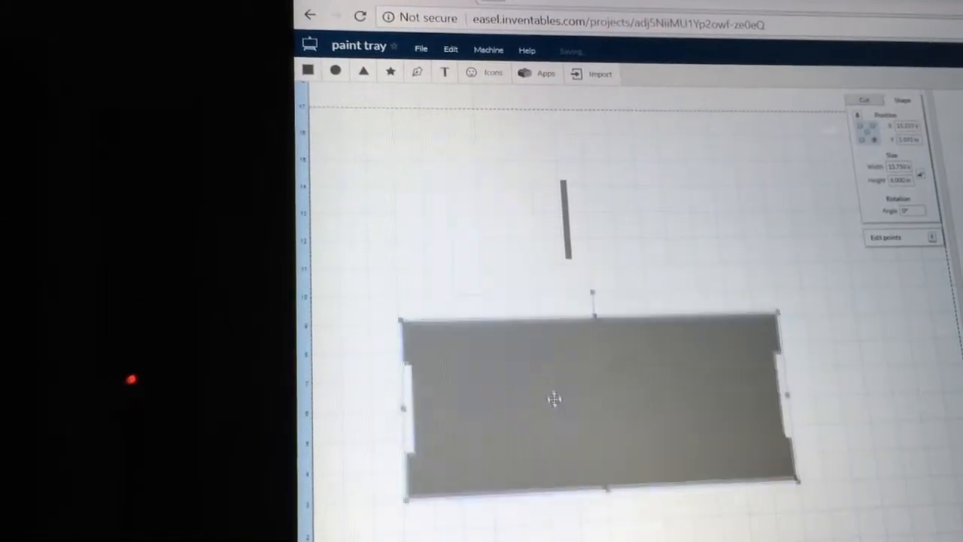
drag(554, 399, 596, 419)
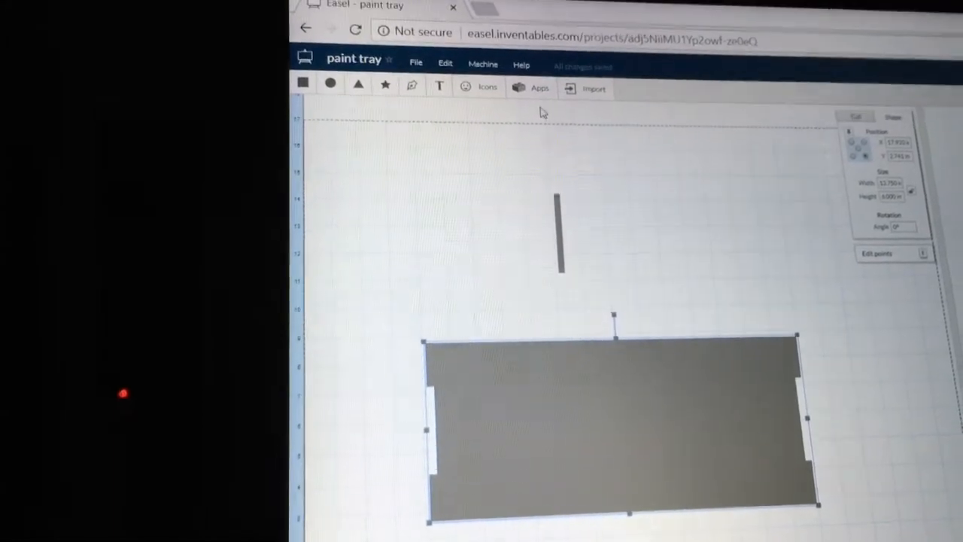
Run the Dogbone Generator app with a 0.125 in bit and import the dogboned panel
click(531, 87)
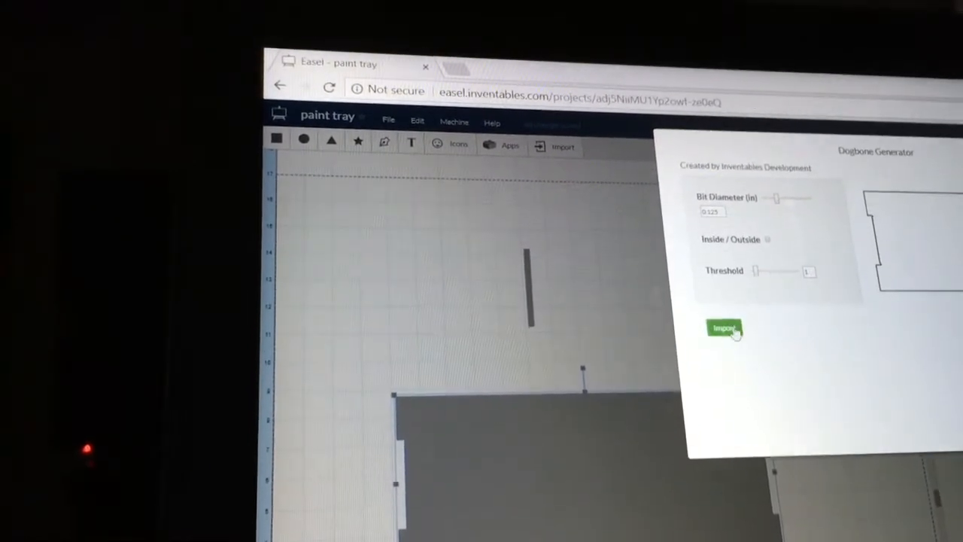
click(723, 329)
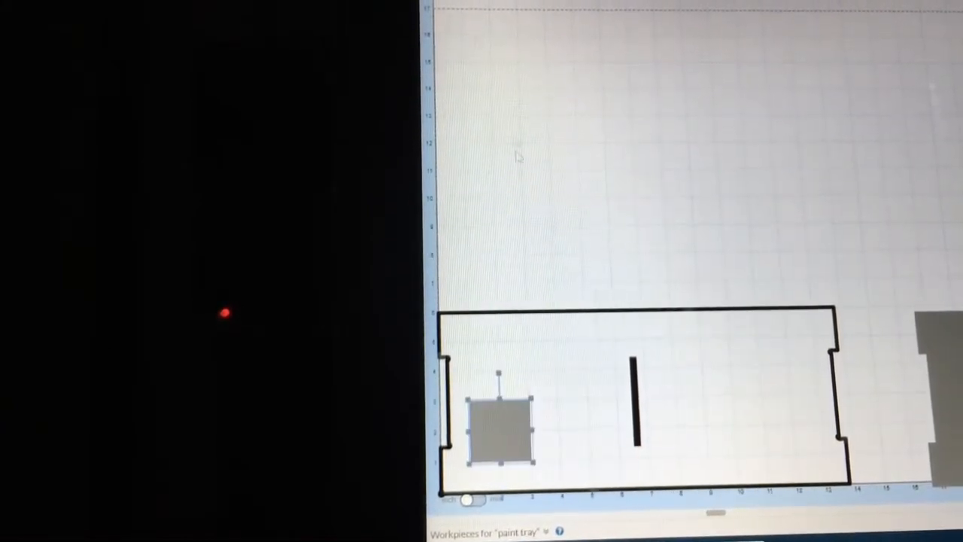
Move the small square above the panel and resize it into a 13.75 in long strip
drag(501, 421, 526, 192)
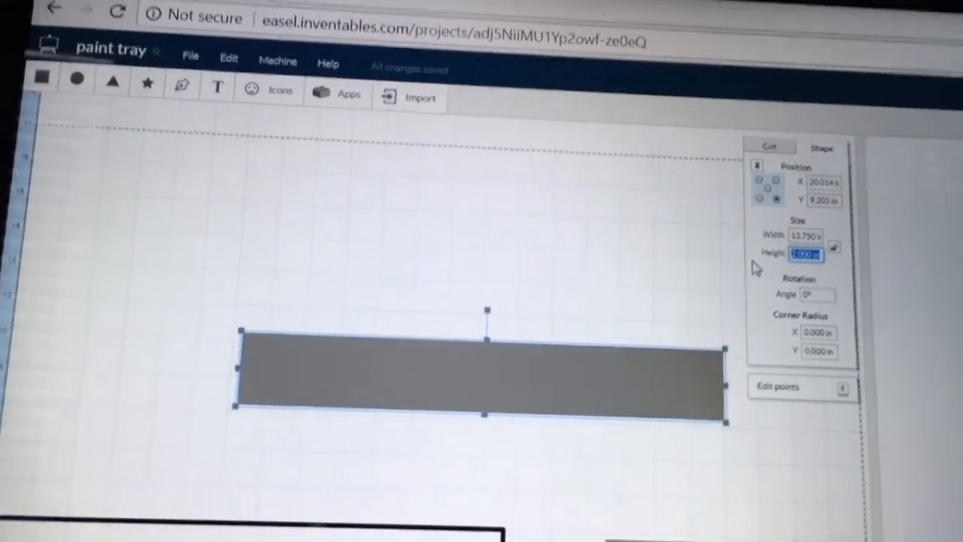
text(1)
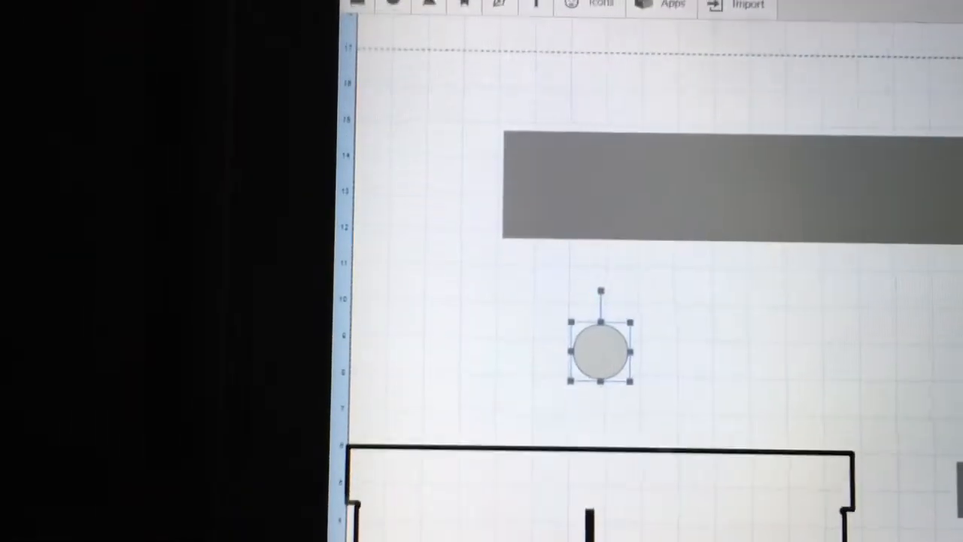
Drag the new circle onto the long rectangle's bottom edge
drag(600, 351, 524, 360)
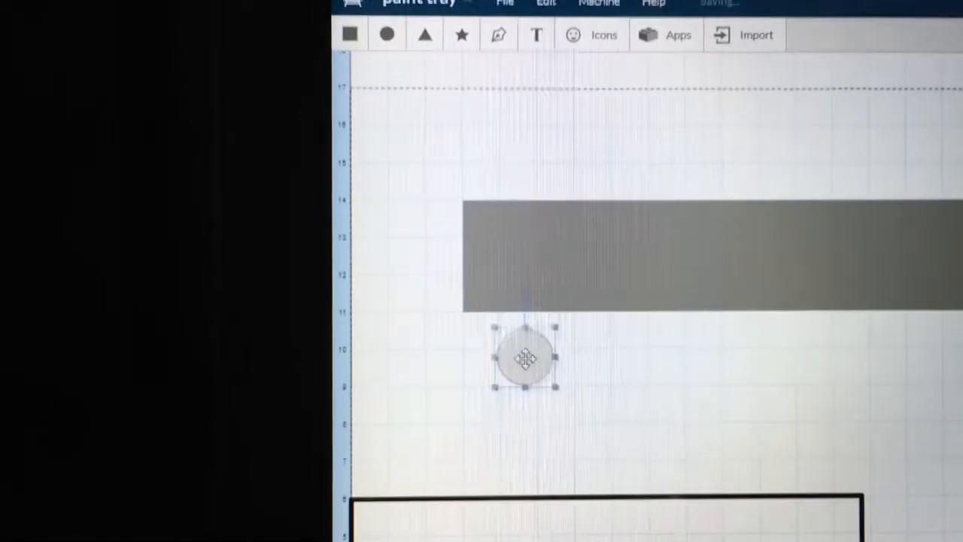
drag(525, 360, 780, 405)
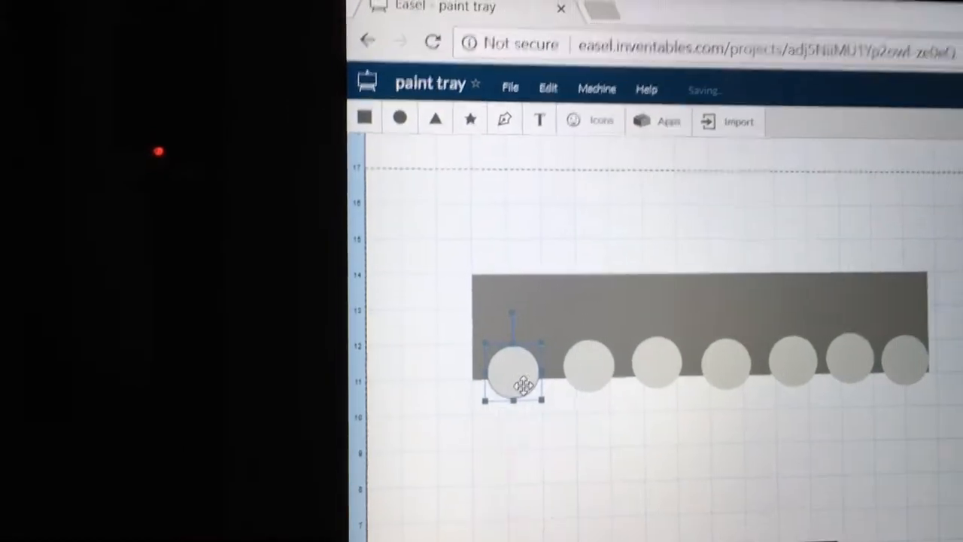
Space the circle copies one after another along the rectangle's bottom edge
drag(515, 372, 572, 376)
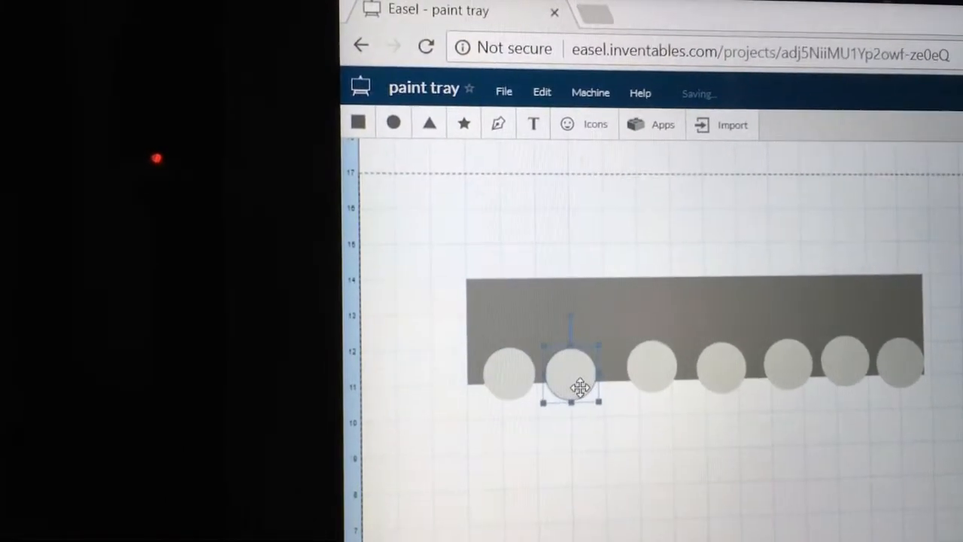
drag(572, 372, 640, 368)
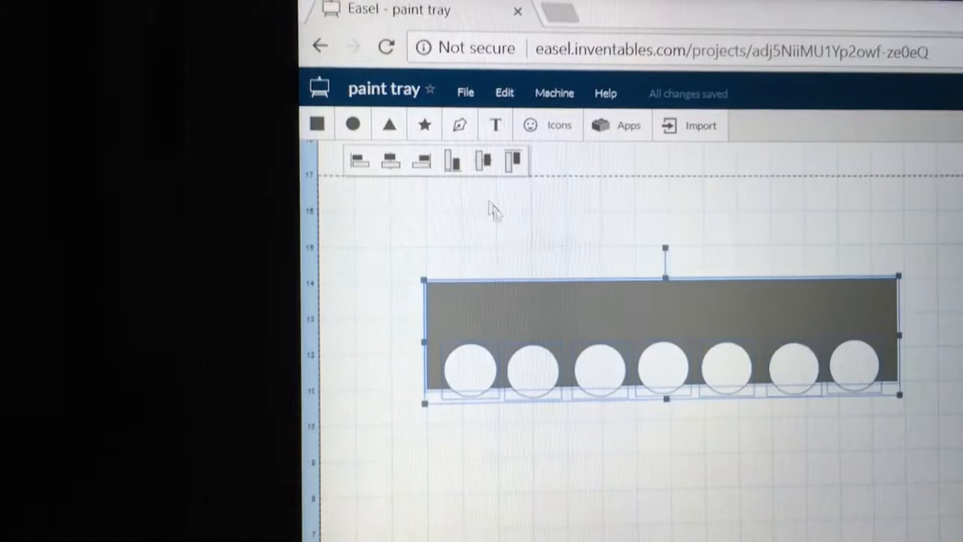
Align the circles with the align toolbar, then deselect to inspect the notched strip
click(504, 92)
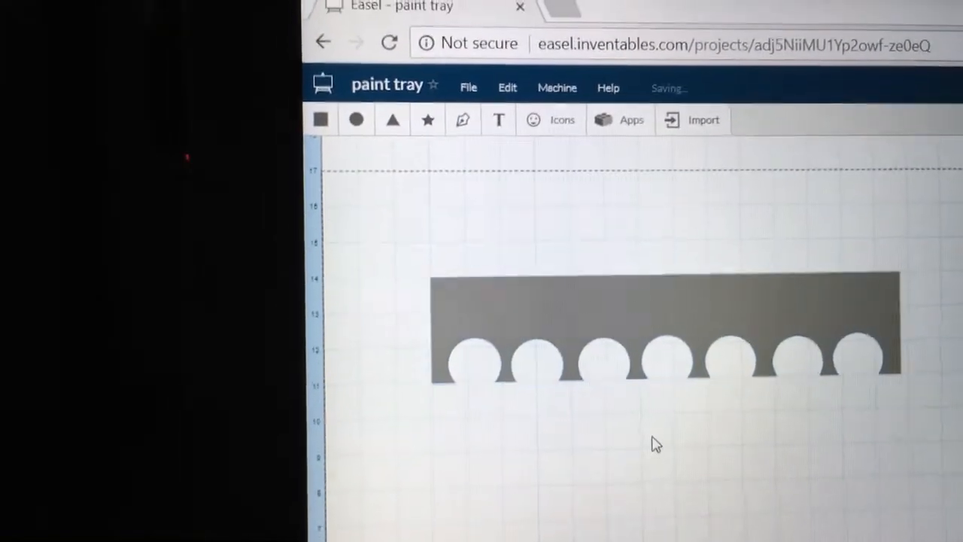
click(662, 327)
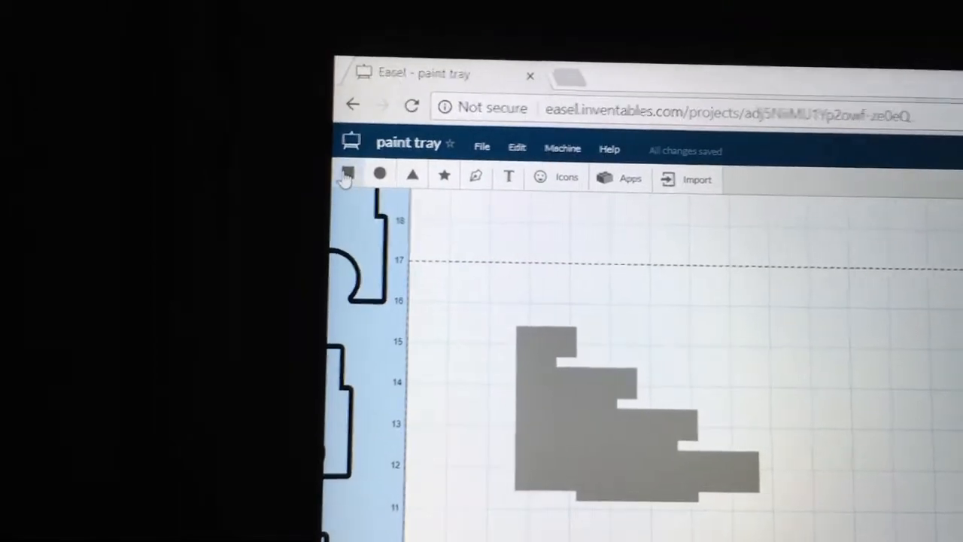
Draw a long rectangle and position it overlapping the lower steps of the stepped shape
click(348, 175)
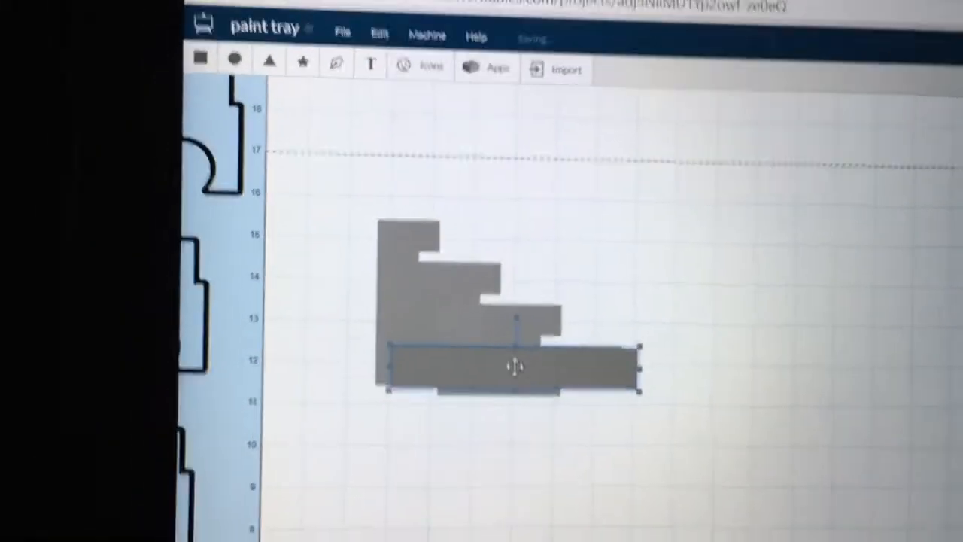
drag(515, 365, 498, 364)
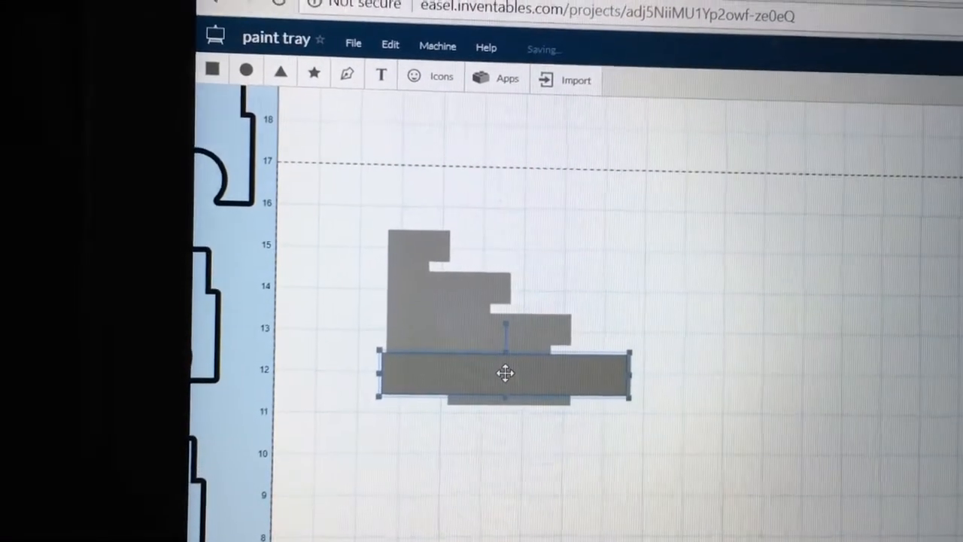
drag(504, 374, 831, 399)
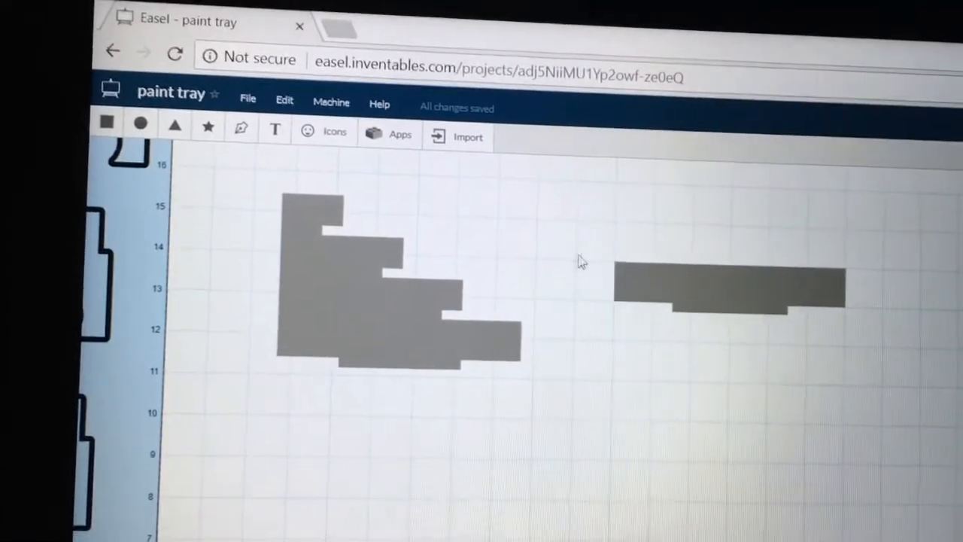
Select both notched bar rectangles, combine them, and drag the bar onto the stepped shape's bottom
click(730, 290)
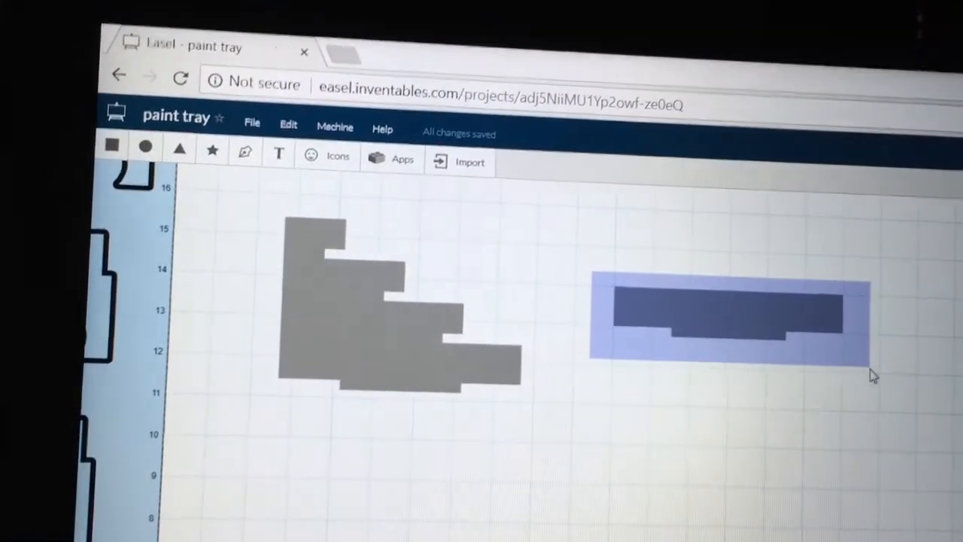
click(288, 124)
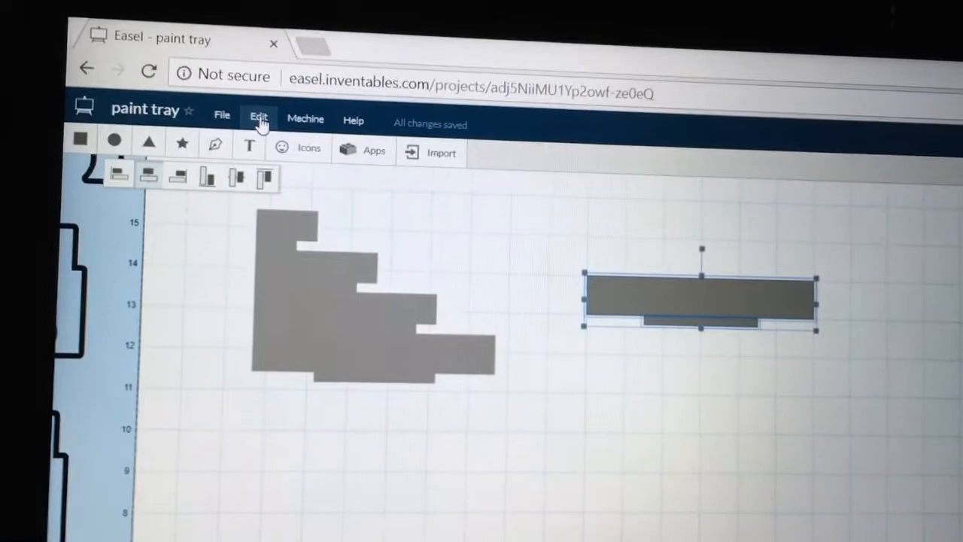
click(258, 117)
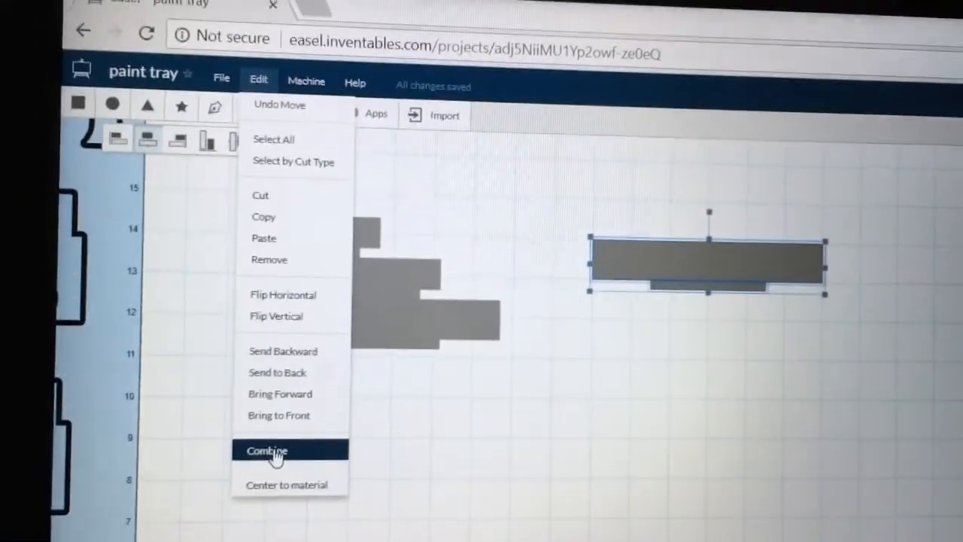
click(266, 450)
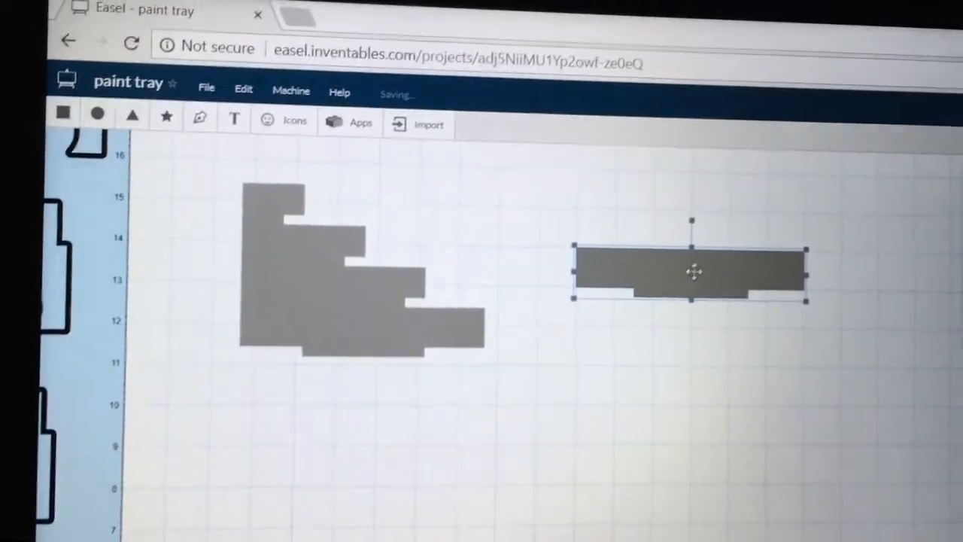
drag(691, 271, 384, 344)
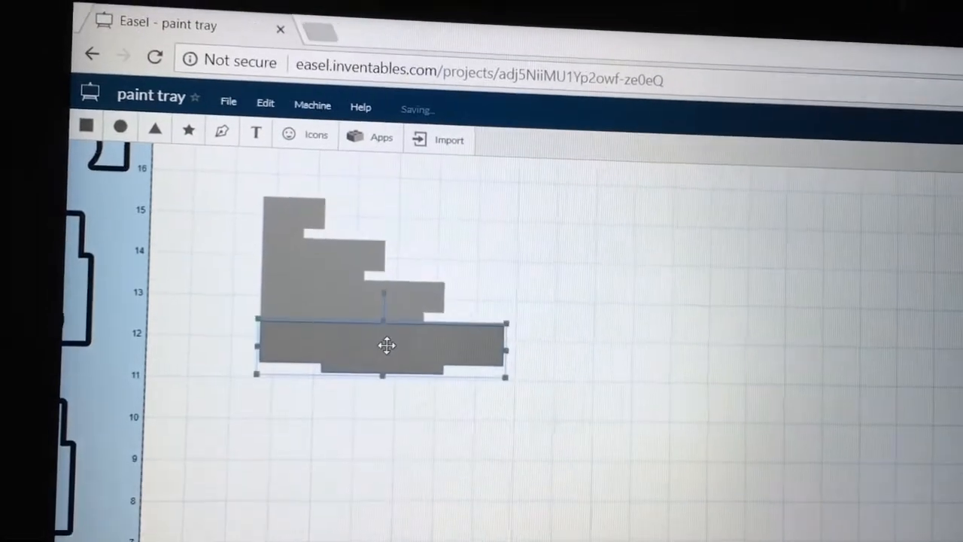
drag(383, 346, 662, 406)
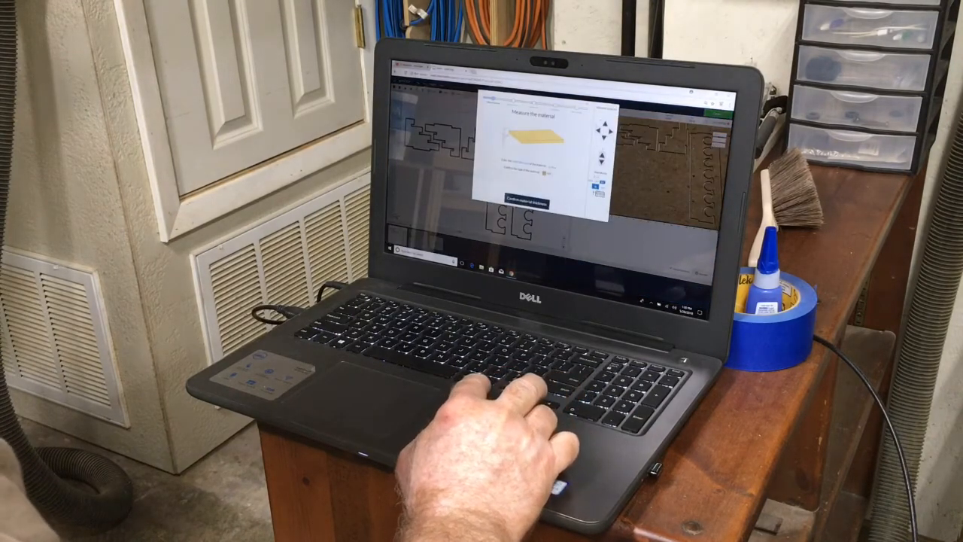
Confirm the material thickness in the carve checklist
click(522, 201)
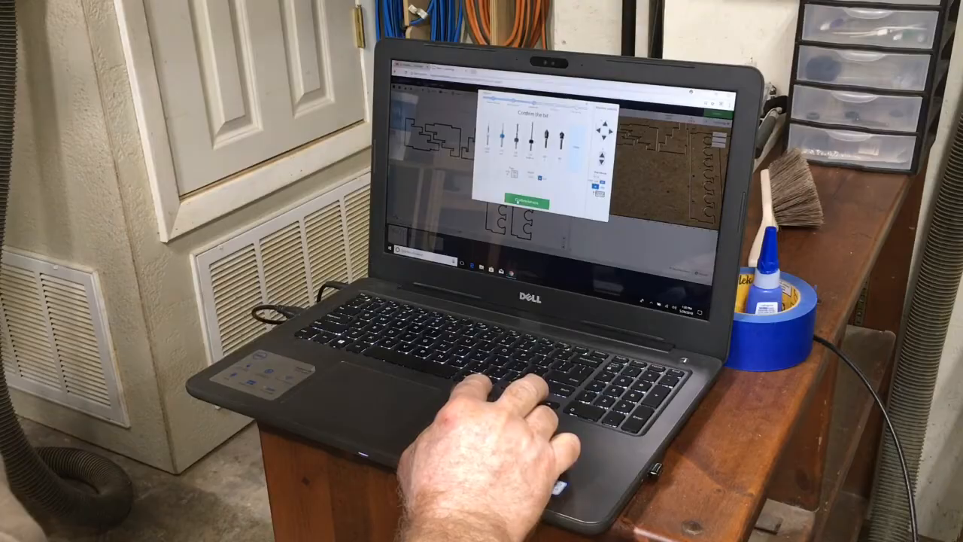